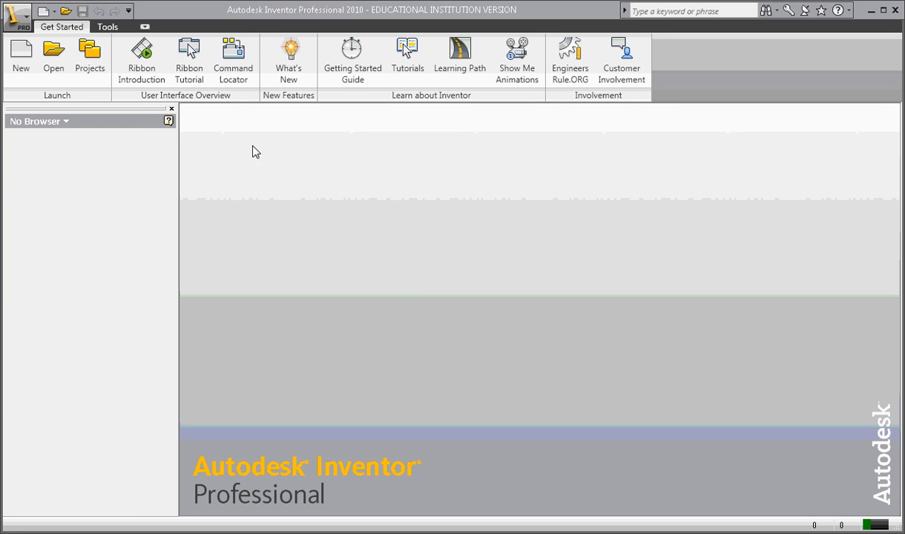
pyautogui.moveTo(393, 117)
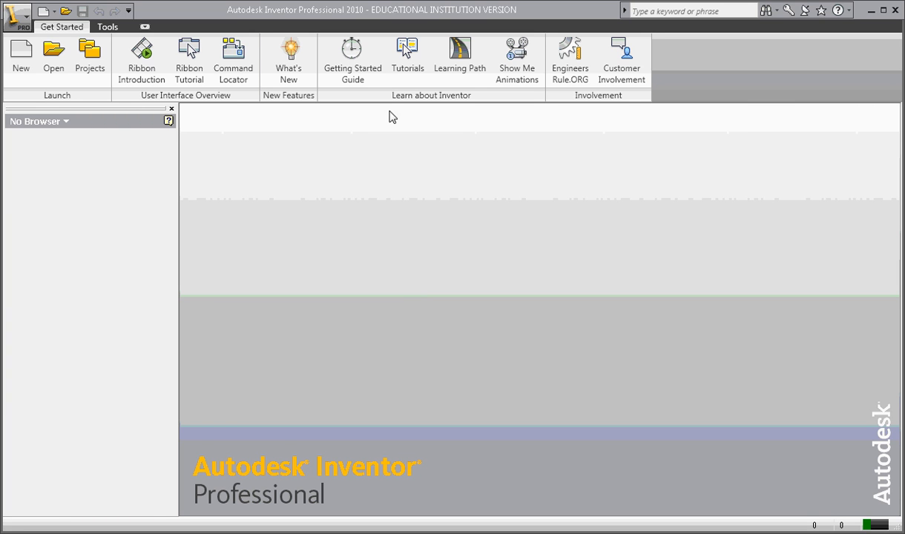
pyautogui.moveTo(328, 209)
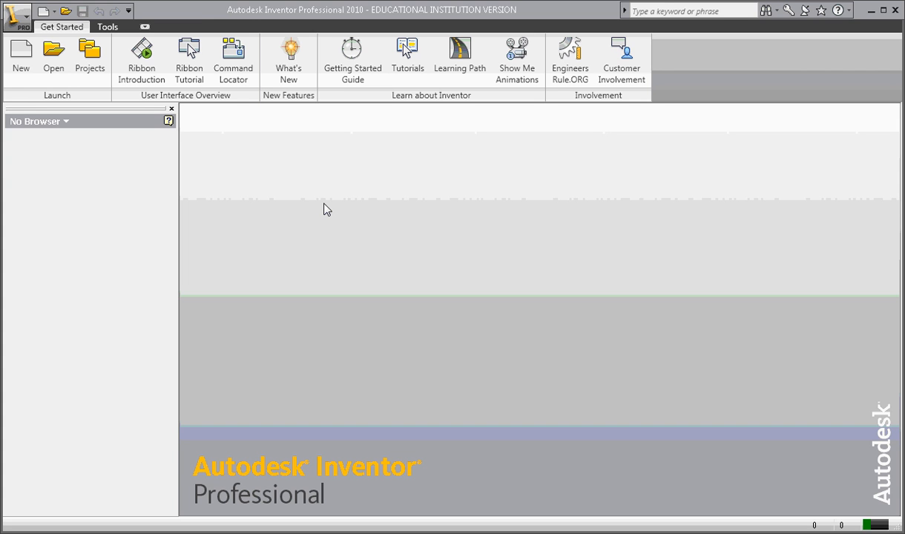
pyautogui.moveTo(197, 18)
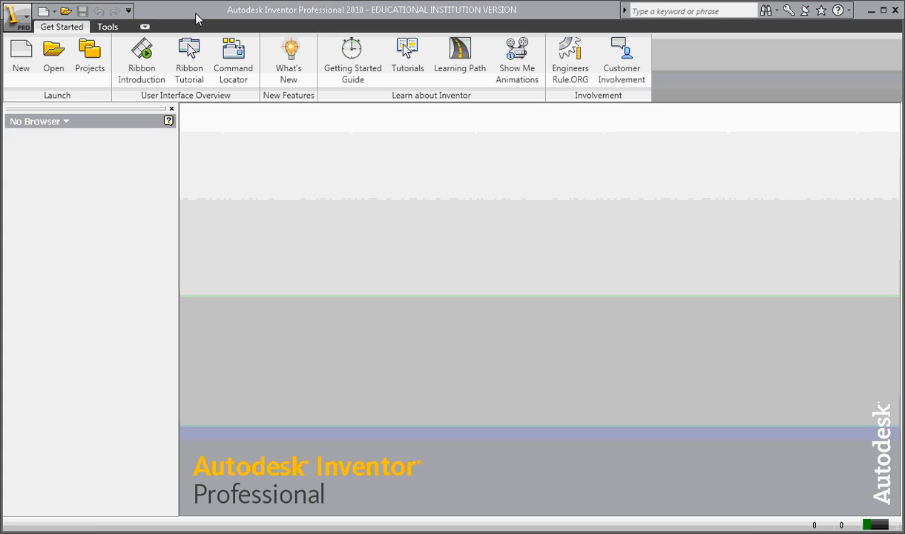
pyautogui.moveTo(49, 10)
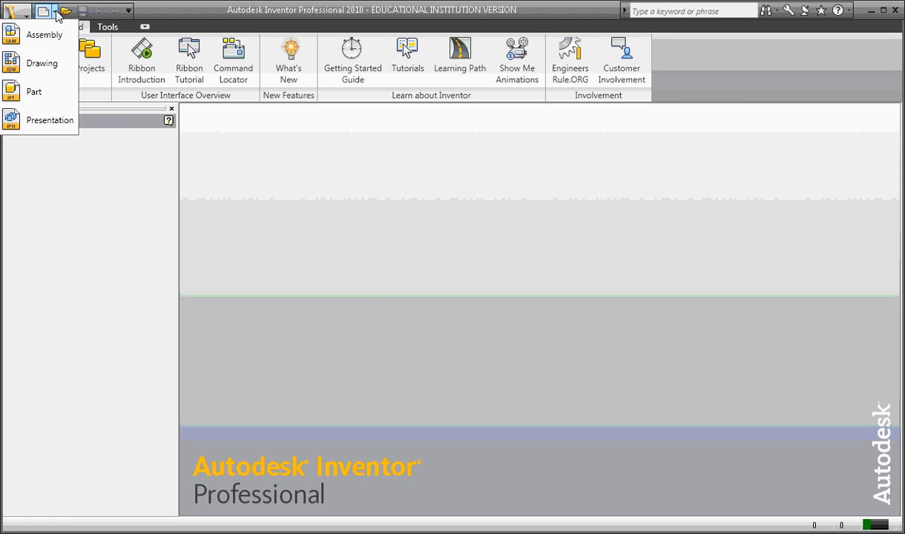
# Step: Create a new part document, Part18, with Sketch1 open
pyautogui.click(34, 91)
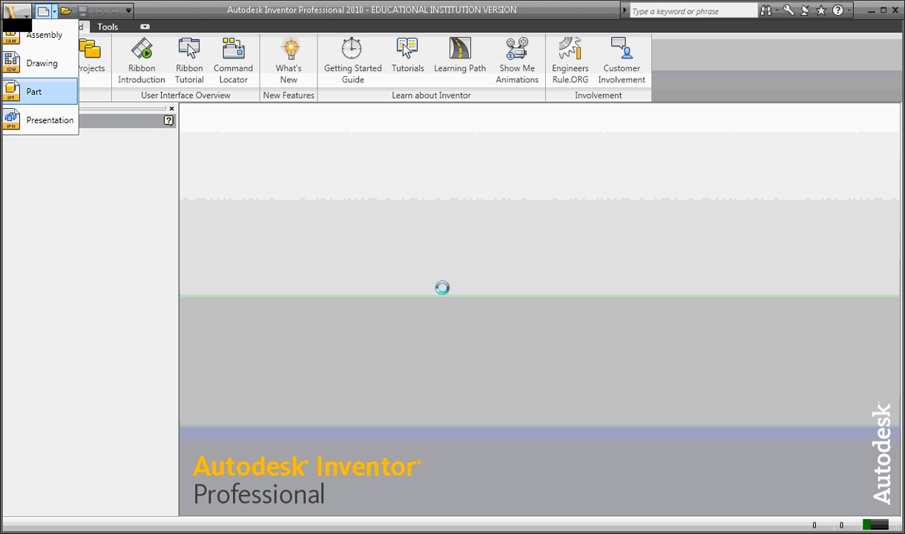
pyautogui.click(33, 91)
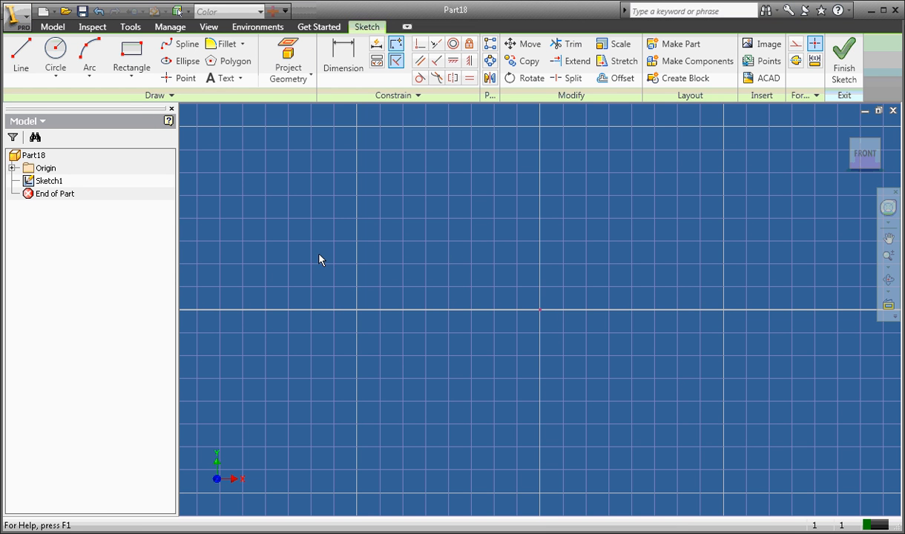
pyautogui.click(49, 180)
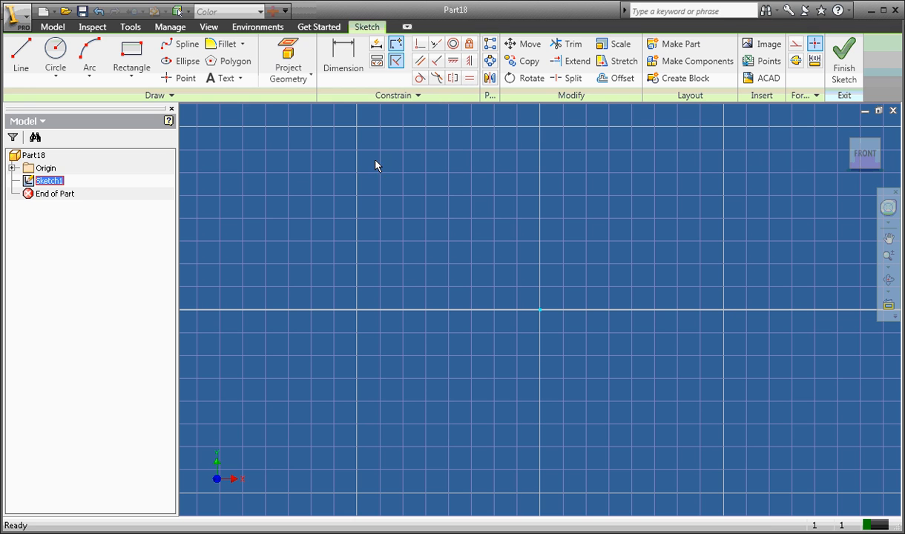
# Step: Draw a two-point rectangle from above-left to below-right of the sketch origin
pyautogui.click(131, 56)
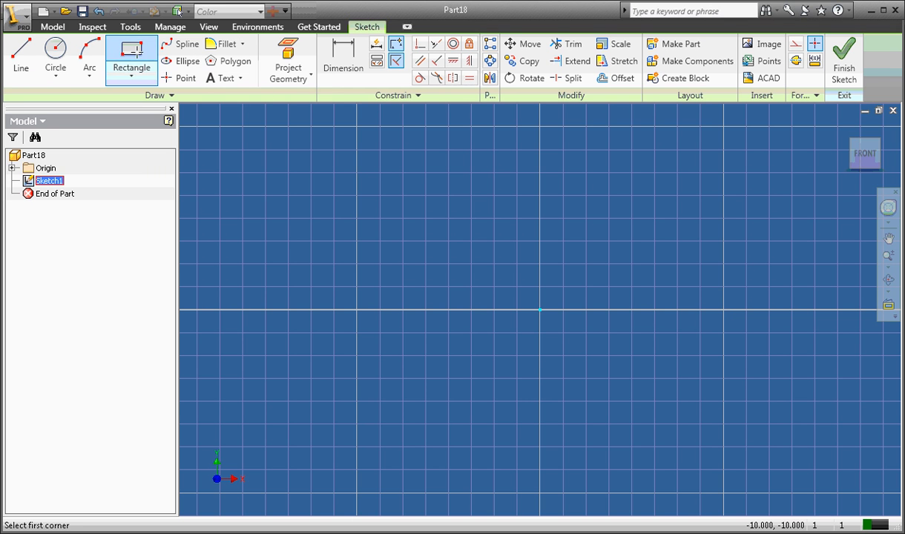
pyautogui.click(379, 210)
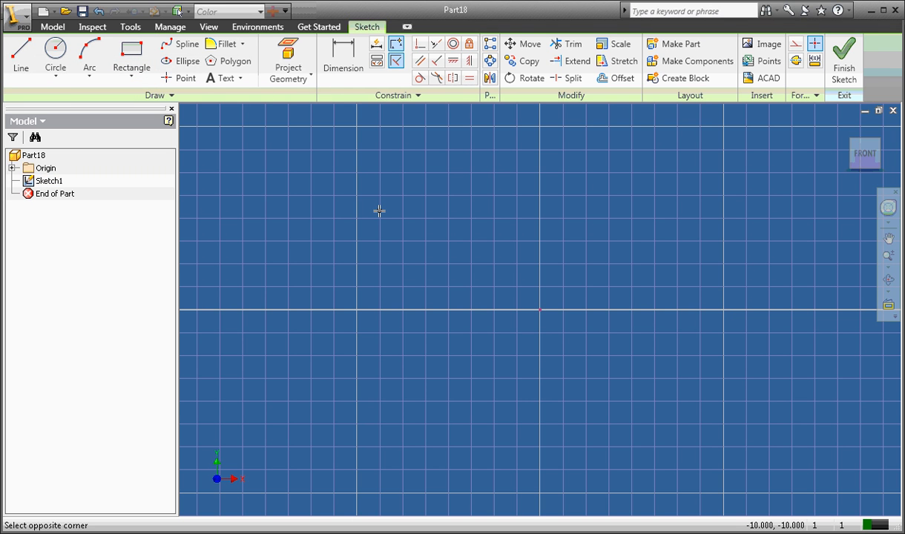
pyautogui.moveTo(379, 211); pyautogui.dragTo(648, 362)
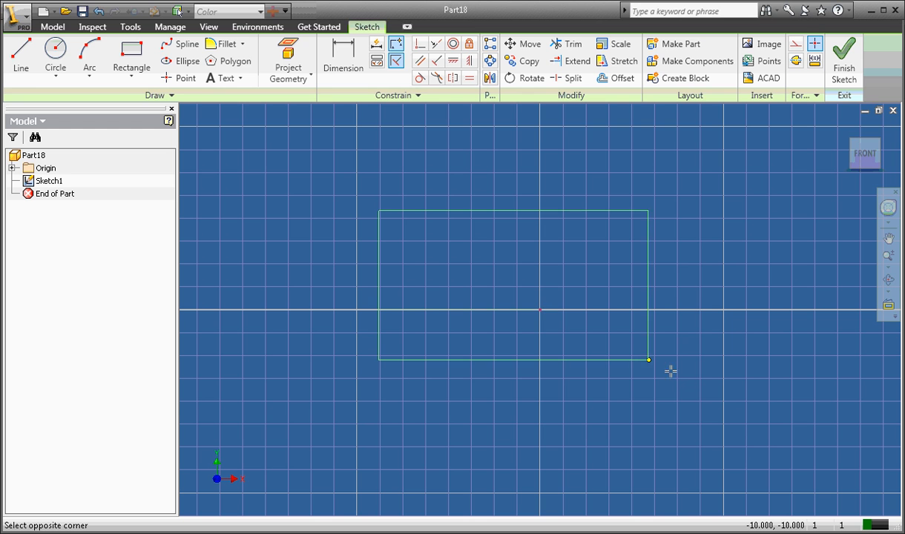
pyautogui.click(714, 396)
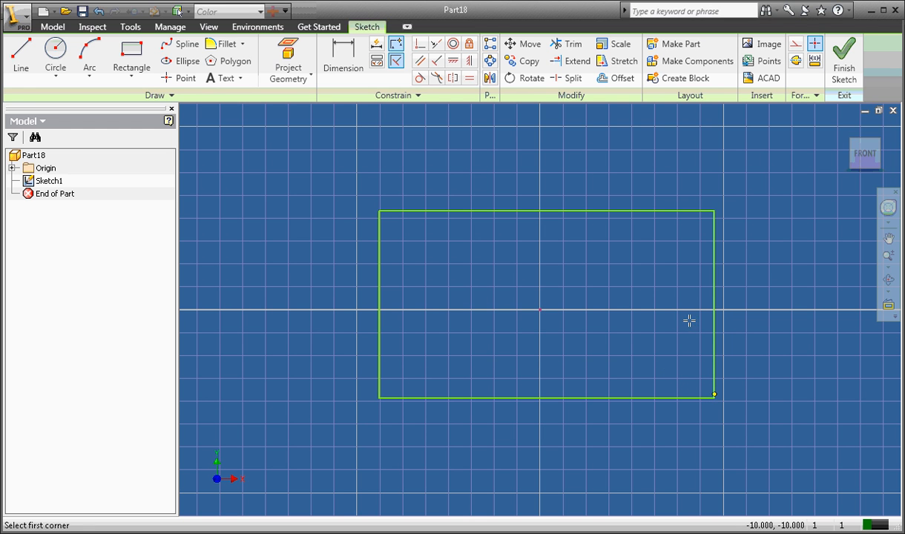
pyautogui.click(343, 59)
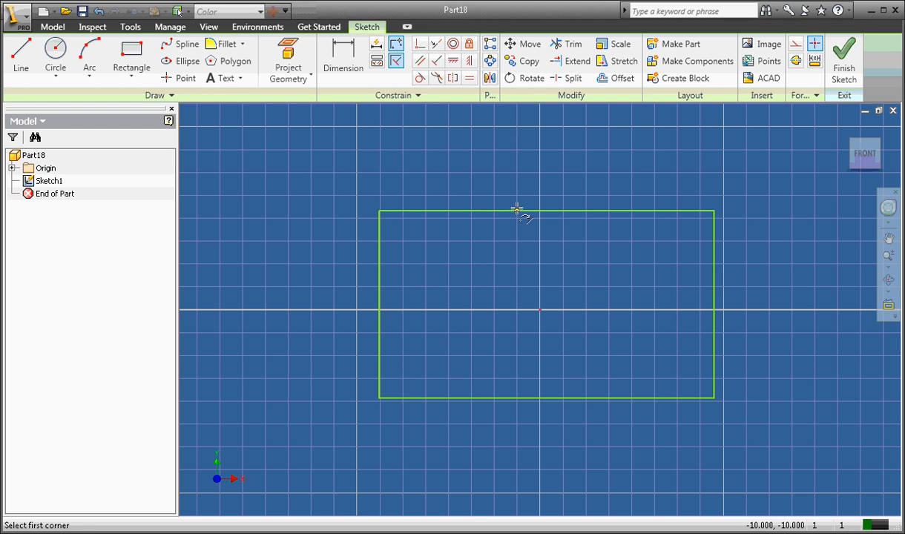
pyautogui.moveTo(554, 169)
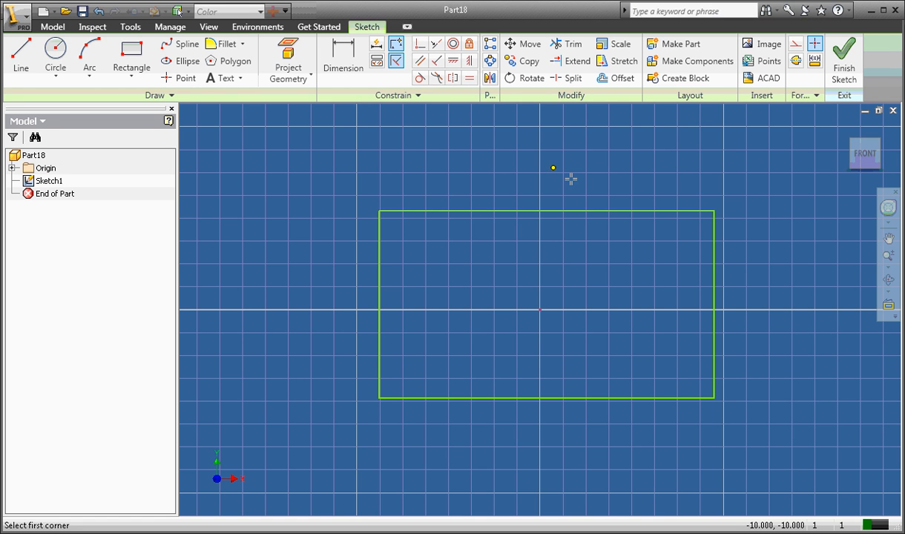
pyautogui.moveTo(173, 138)
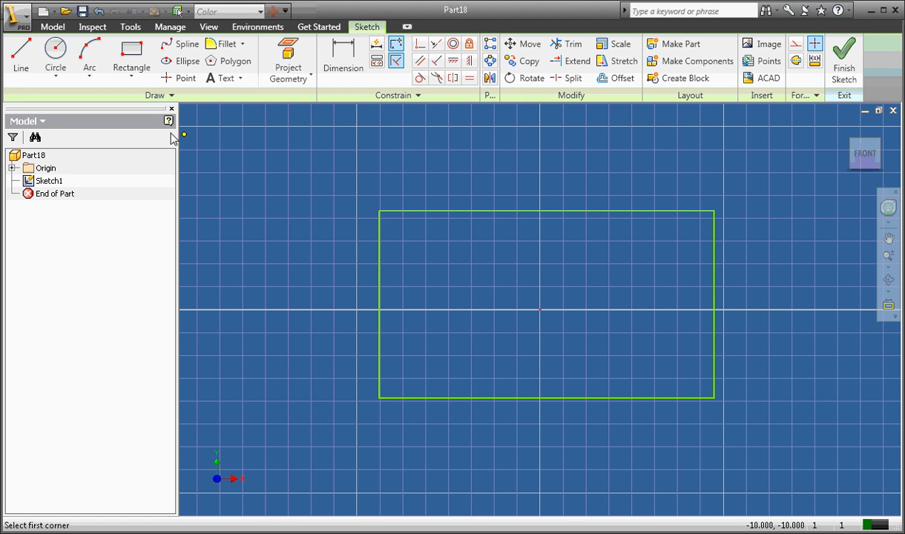
pyautogui.moveTo(317, 201)
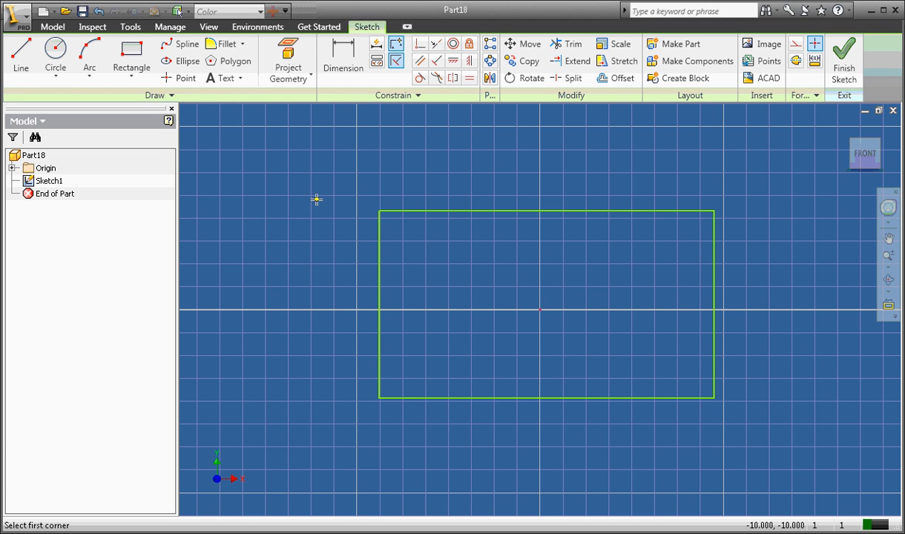
pyautogui.click(131, 55)
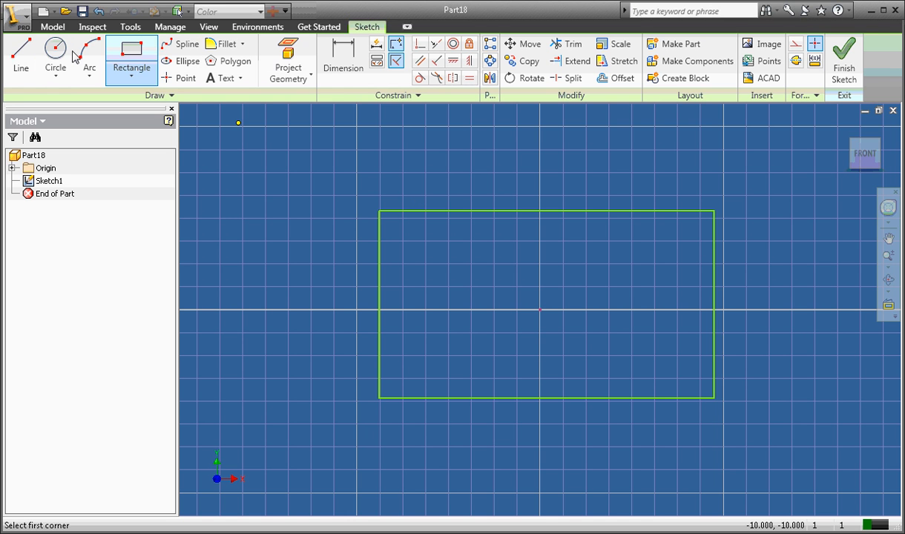
pyautogui.moveTo(89, 56)
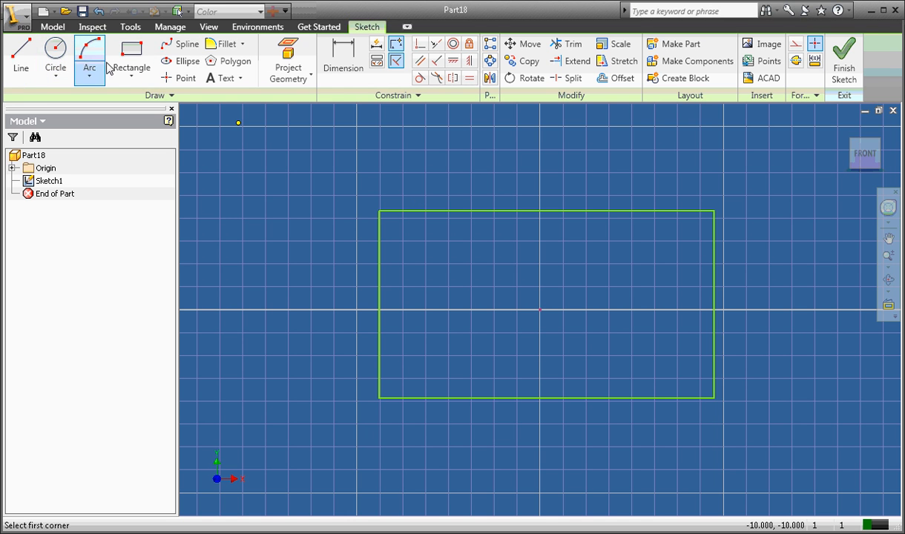
# Step: Draw a diagonal line from the rectangle's left edge at the axis to its top edge
pyautogui.click(89, 68)
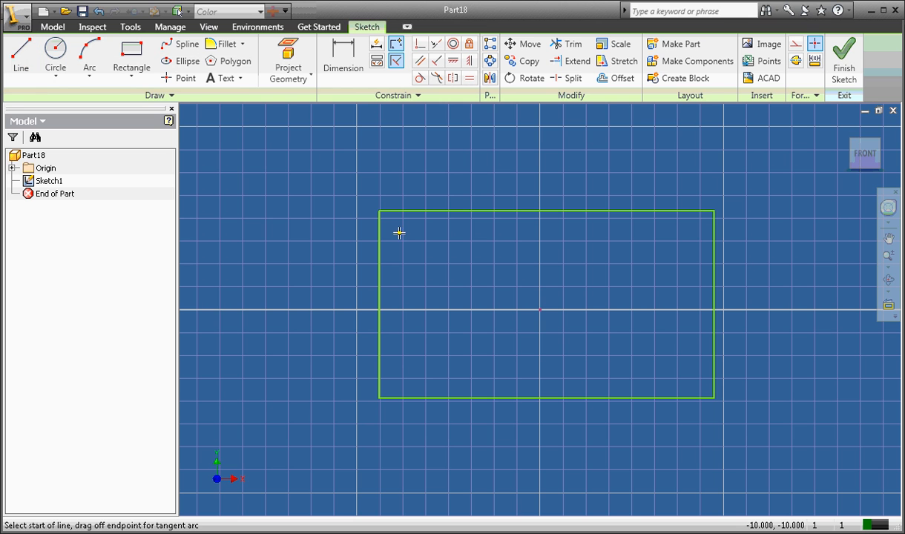
pyautogui.click(380, 302)
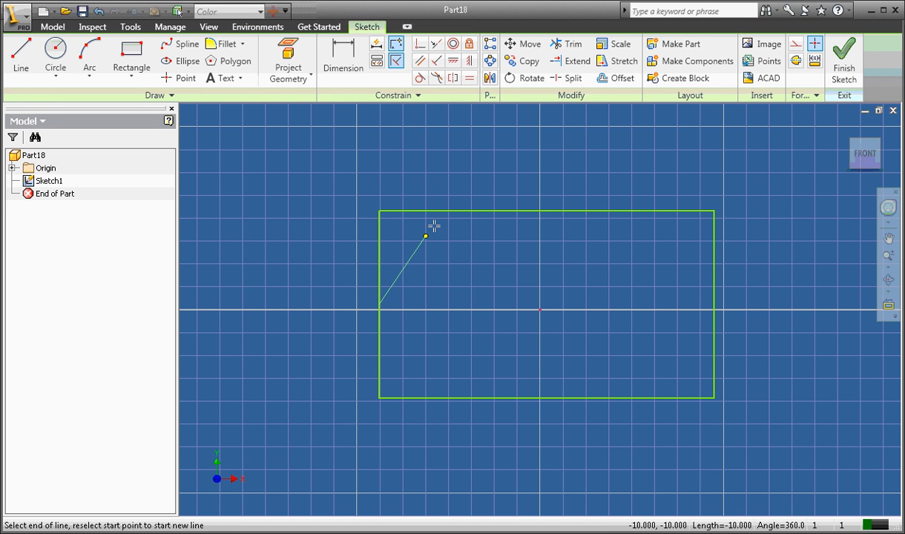
pyautogui.click(444, 216)
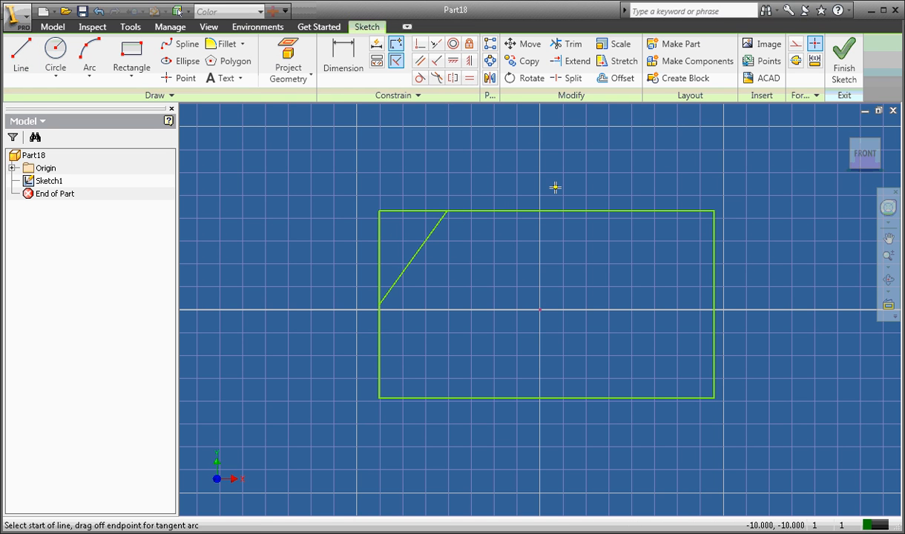
pyautogui.moveTo(449, 215)
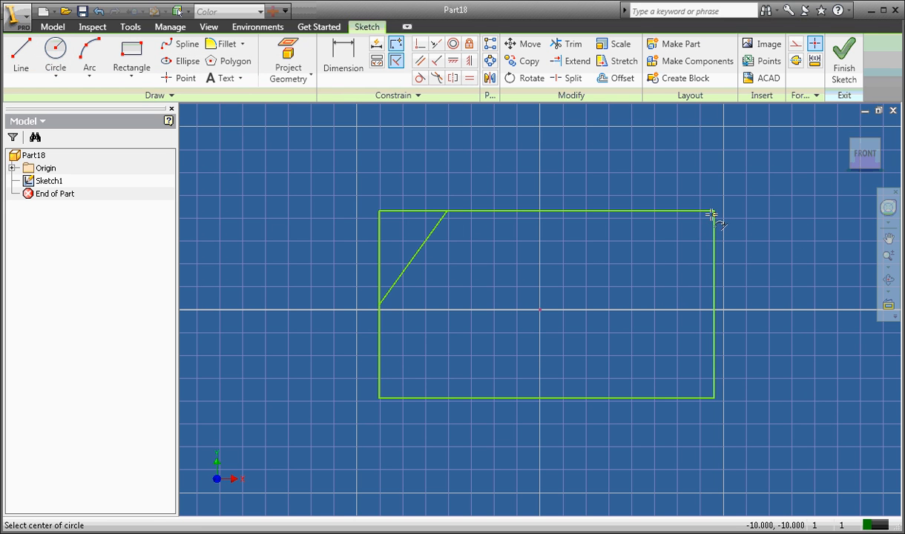
pyautogui.moveTo(716, 253)
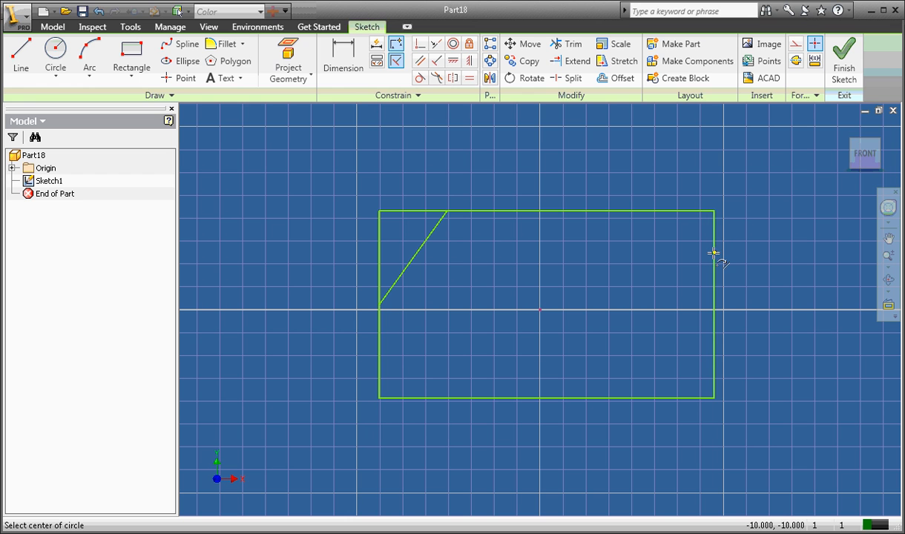
pyautogui.moveTo(716, 222)
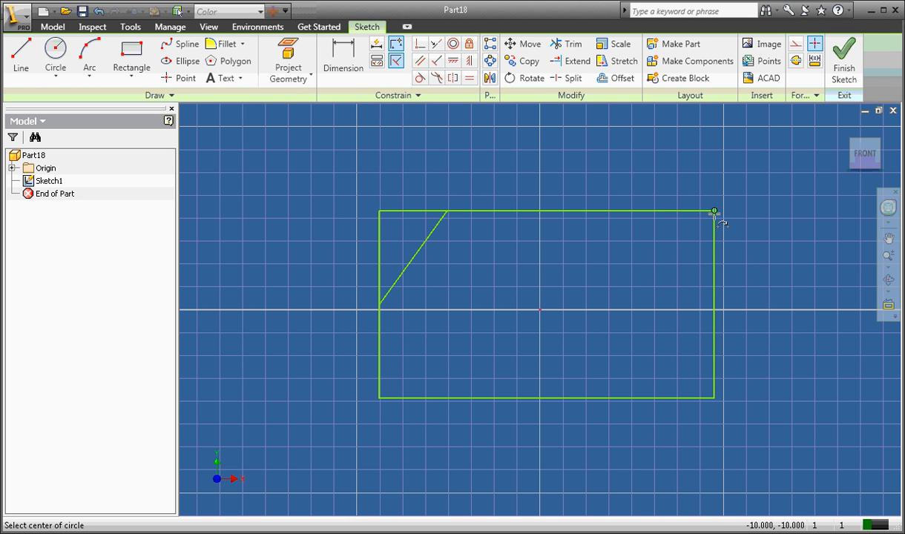
# Step: Place a circle's centre on the rectangle's top-right corner
pyautogui.click(715, 212)
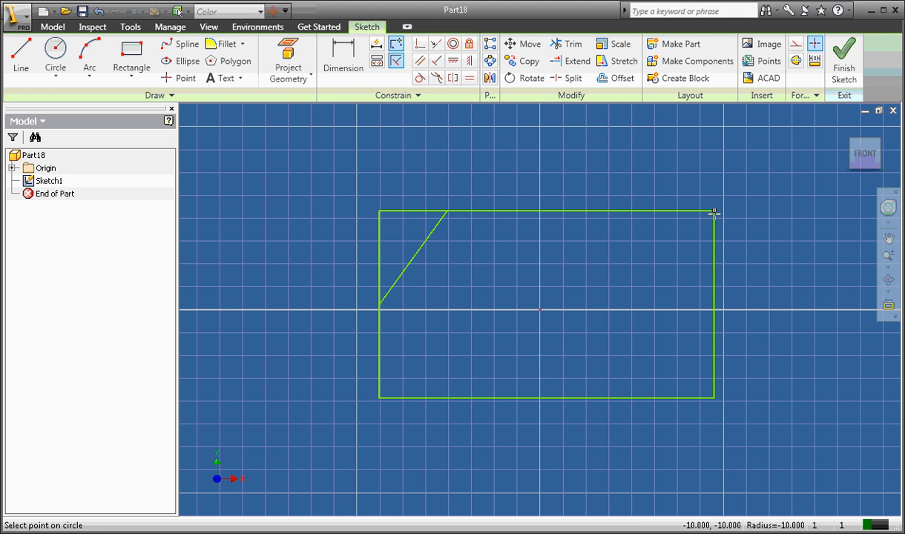
pyautogui.moveTo(774, 180)
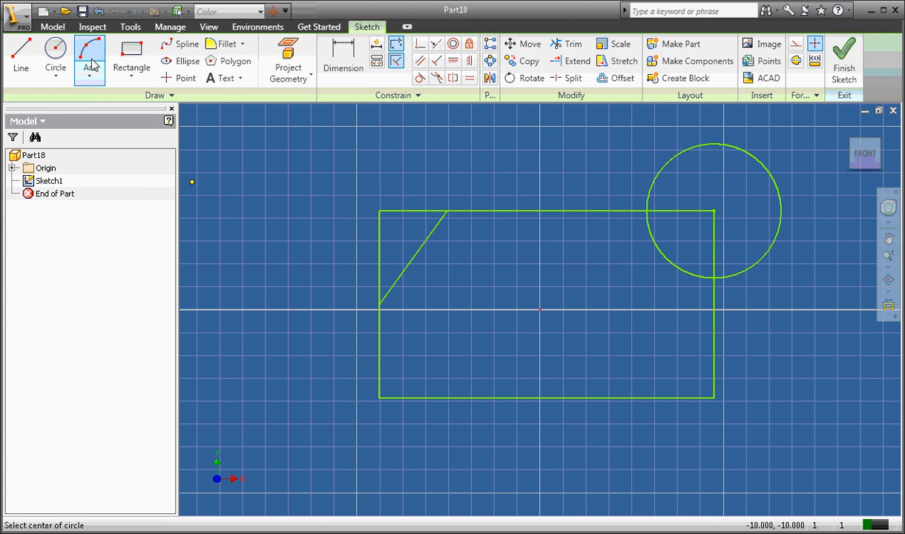
# Step: Start an arc on the rectangle's bottom edge near the lower-right corner
pyautogui.click(89, 56)
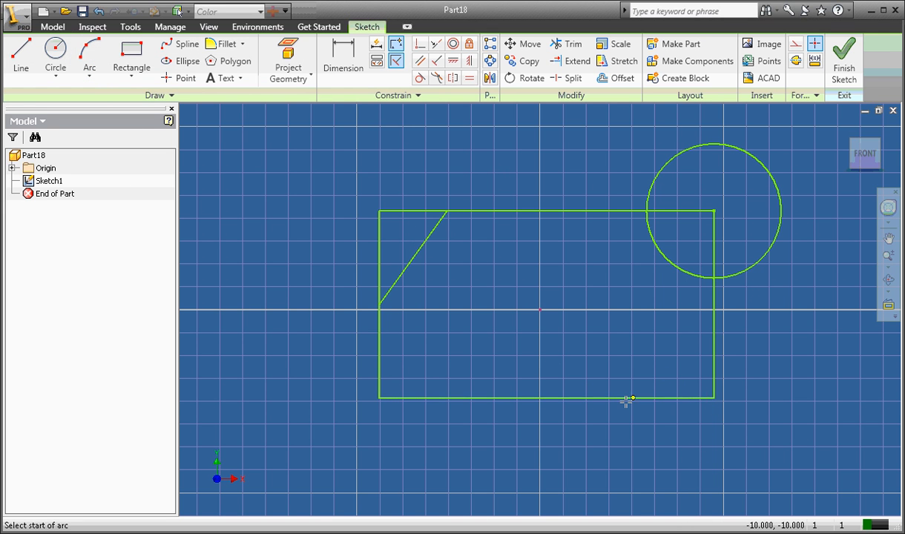
pyautogui.click(630, 401)
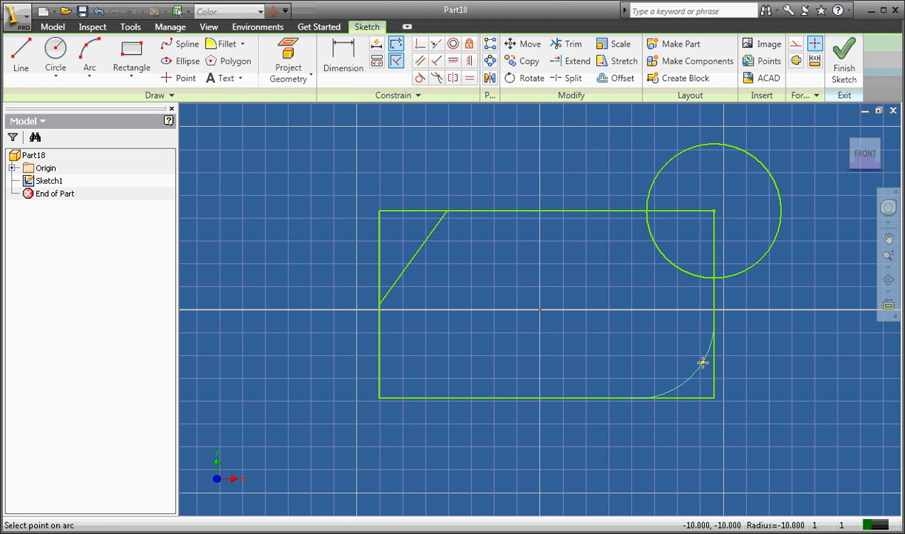
pyautogui.moveTo(638, 392)
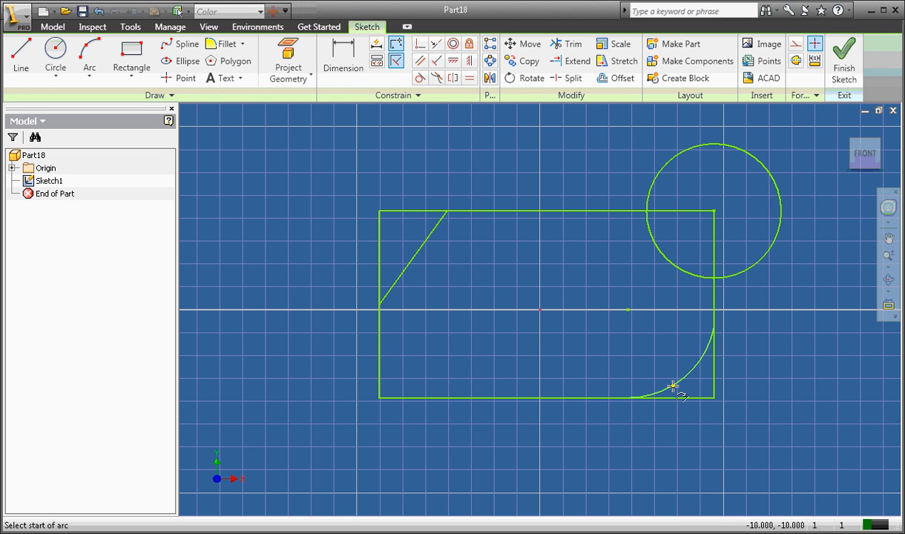
pyautogui.moveTo(354, 152)
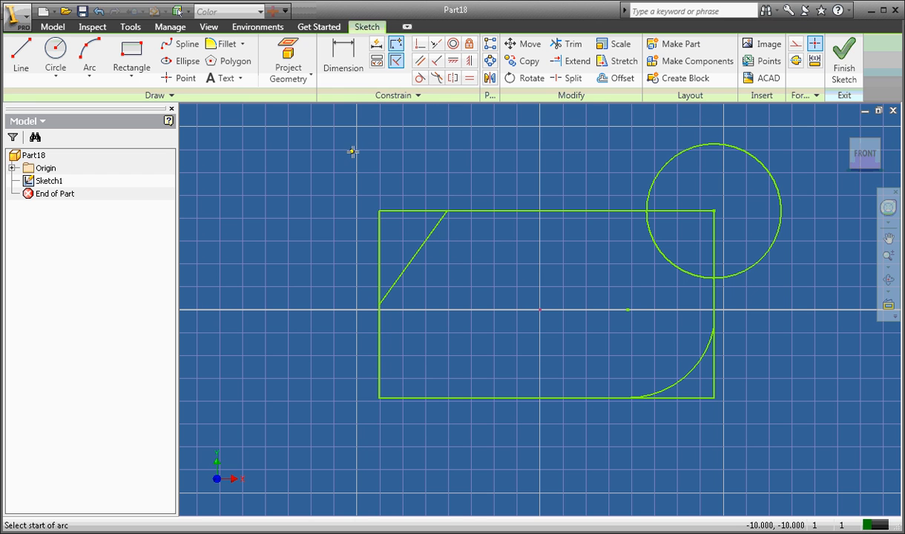
pyautogui.moveTo(571, 78)
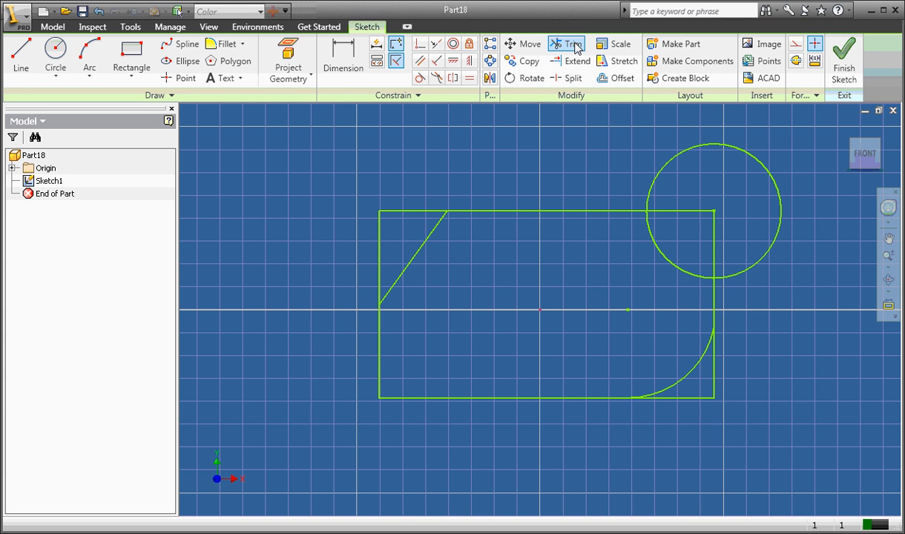
pyautogui.moveTo(499, 184)
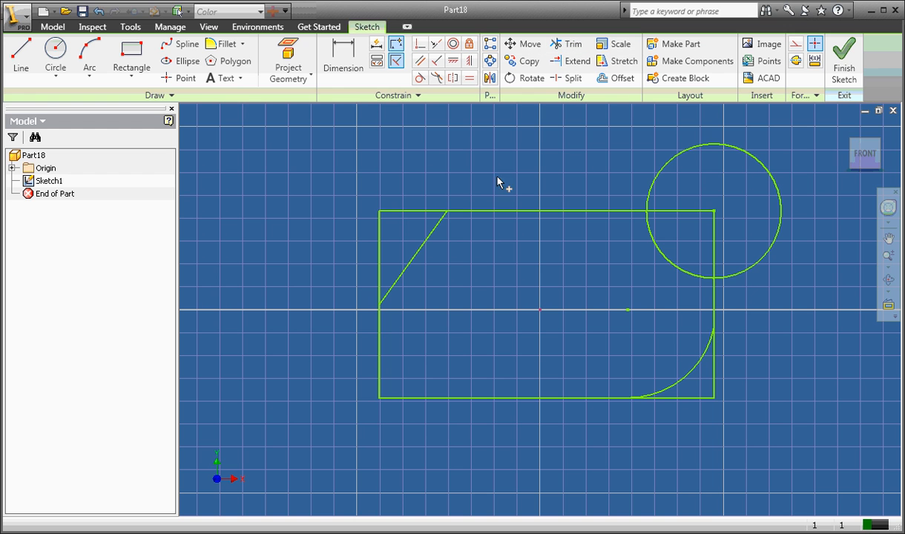
pyautogui.moveTo(417, 208)
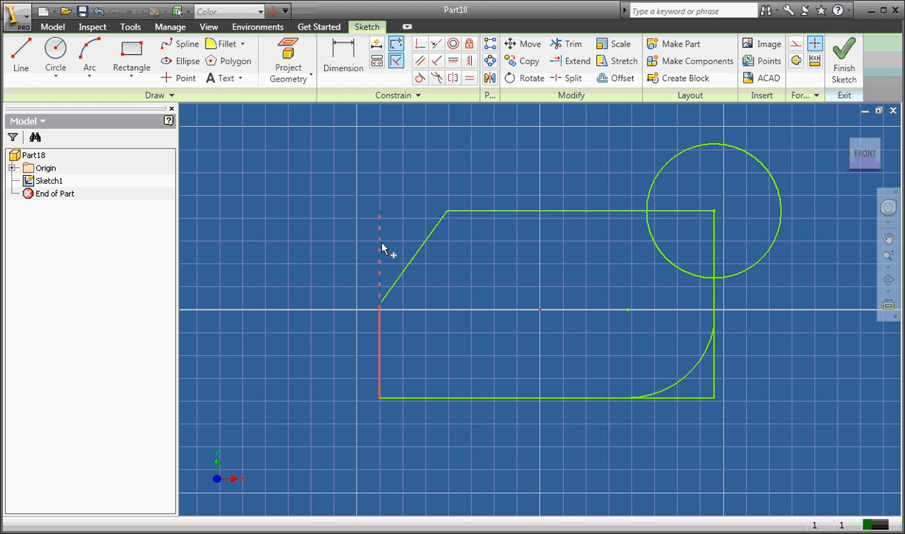
pyautogui.moveTo(382, 255)
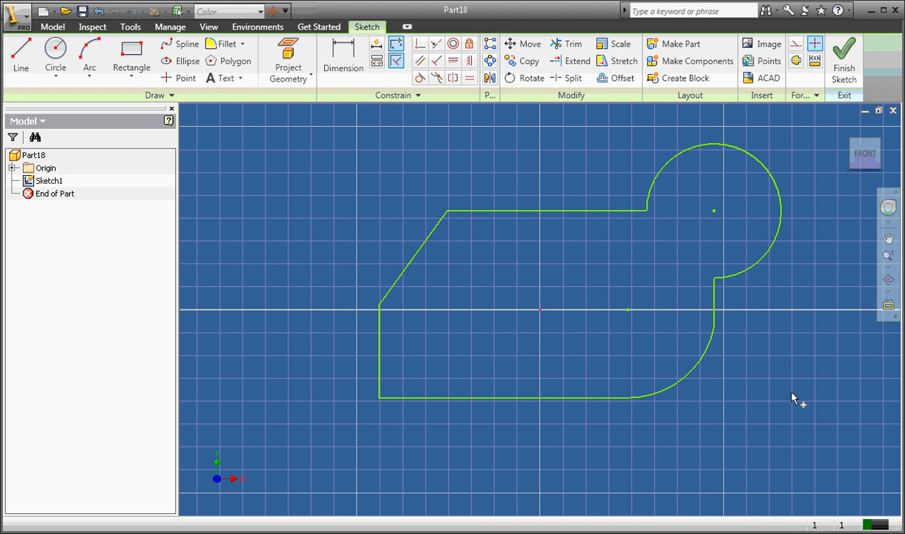
pyautogui.moveTo(769, 310)
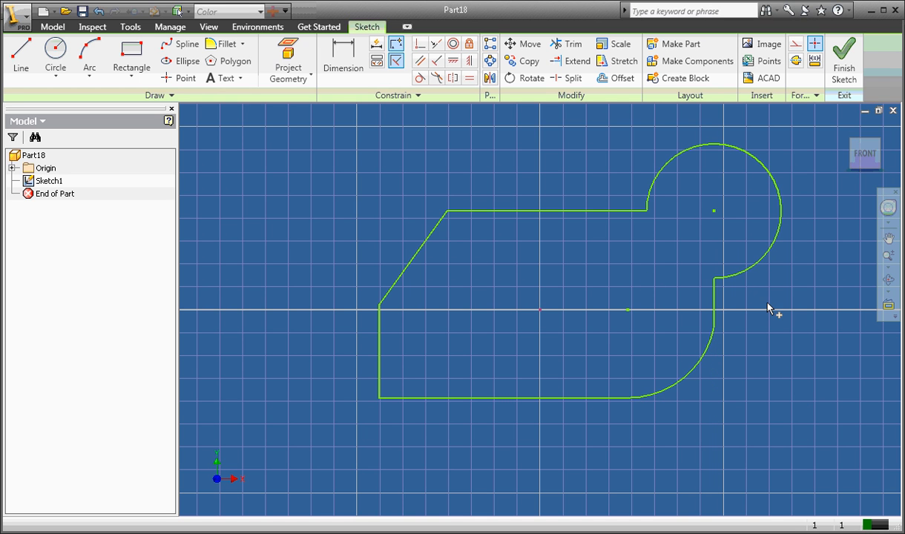
pyautogui.moveTo(787, 343)
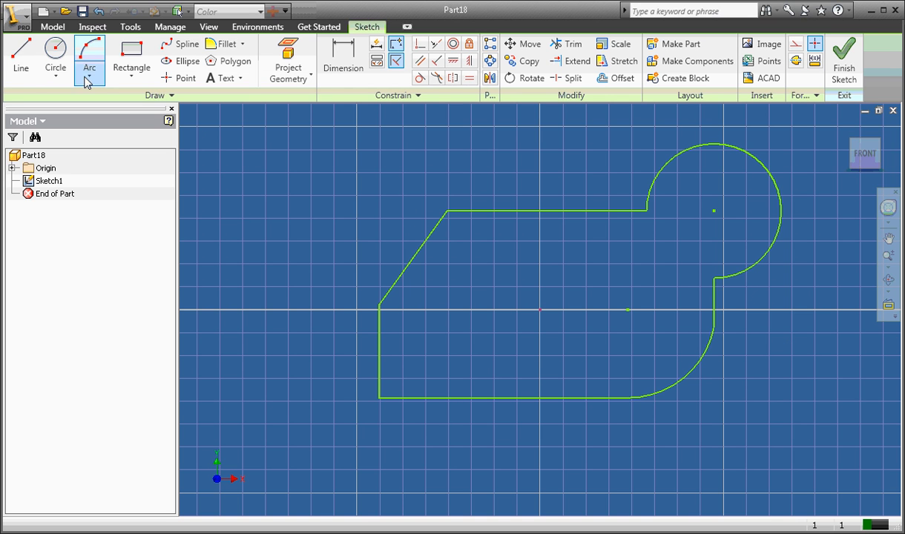
pyautogui.moveTo(89, 69)
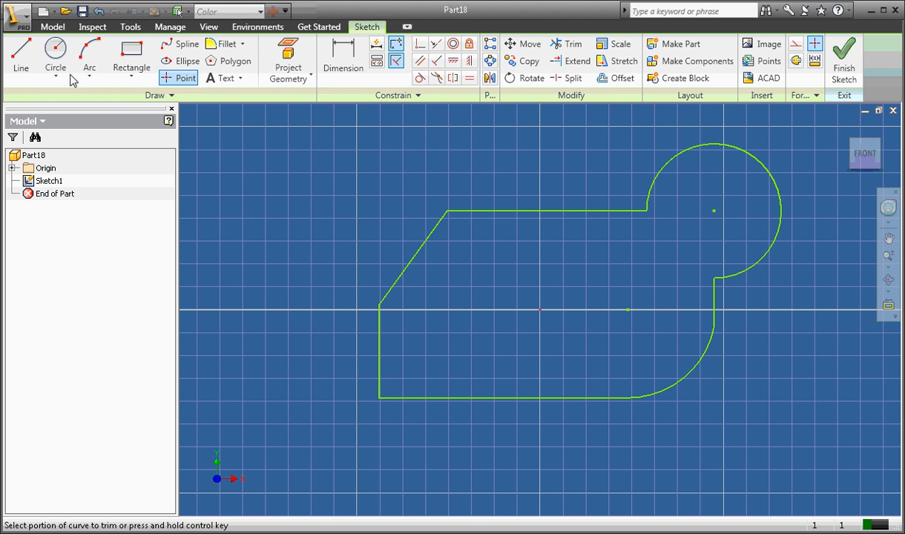
pyautogui.moveTo(274, 200)
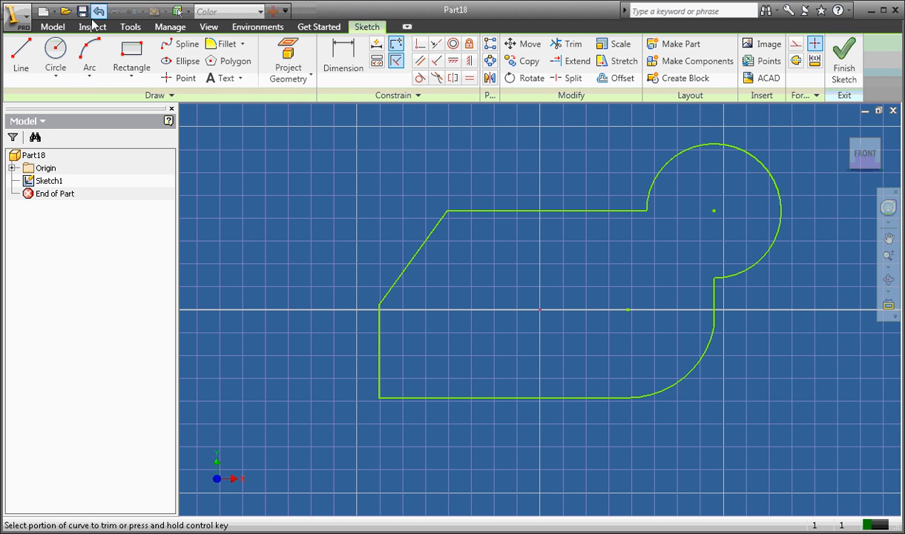
# Step: Save the part and confirm leaving sketch mode
pyautogui.click(83, 10)
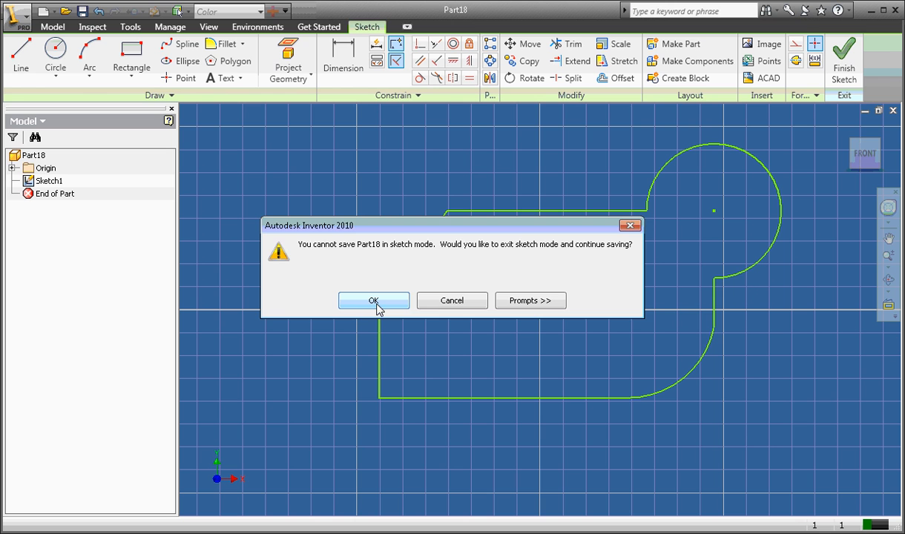
pyautogui.click(374, 300)
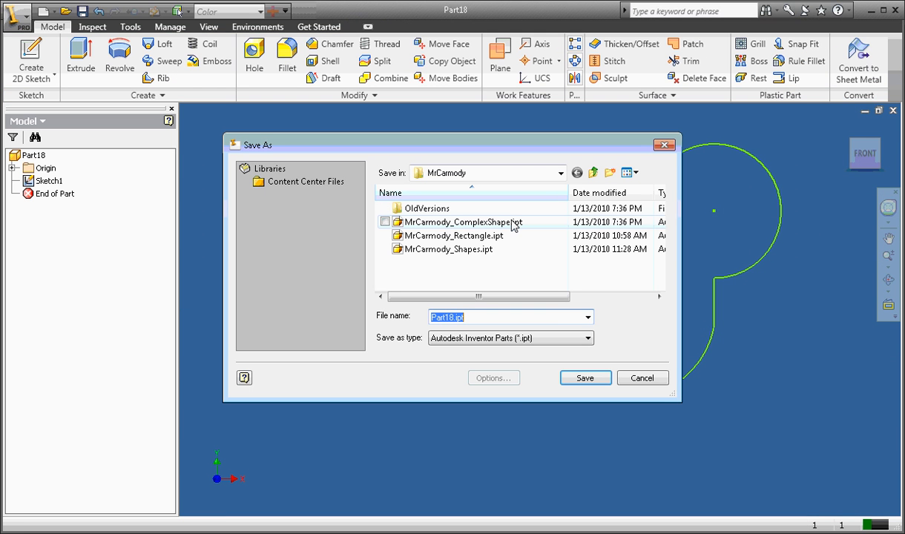
# Step: Save the part as MrCarmody_ComplexShape.ipt, replacing the existing file
pyautogui.click(461, 221)
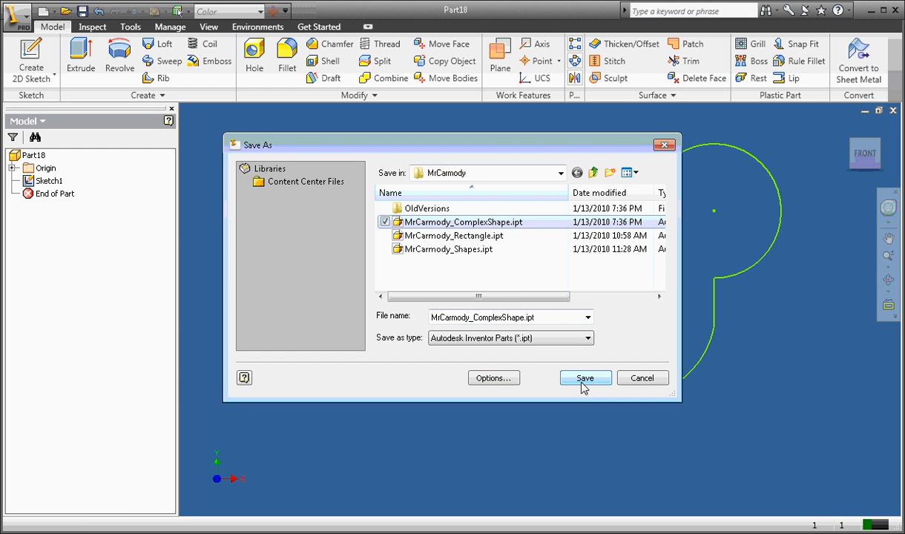
pyautogui.click(584, 378)
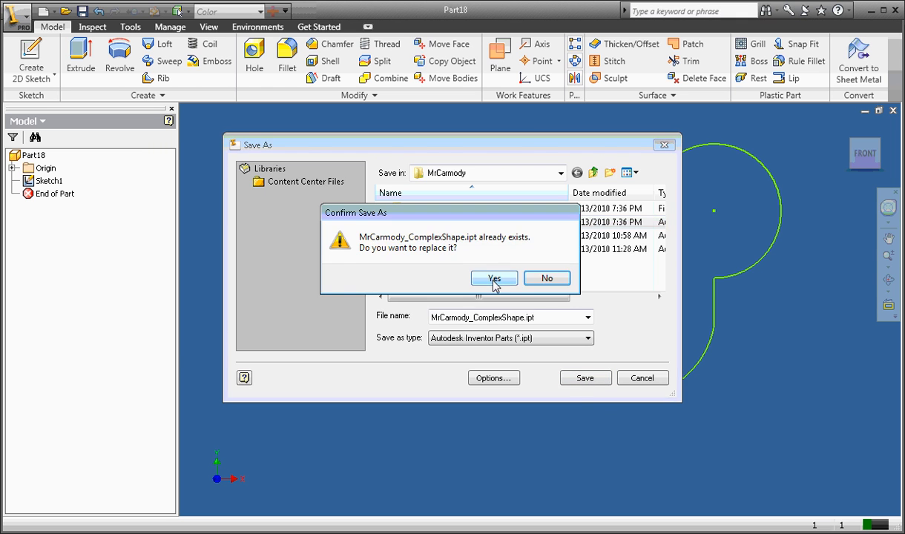
pyautogui.click(494, 278)
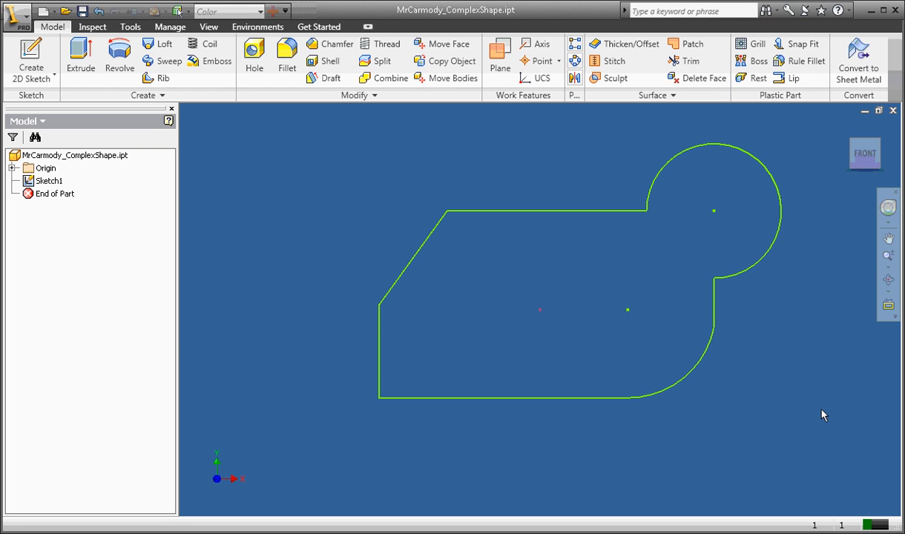
pyautogui.moveTo(819, 405)
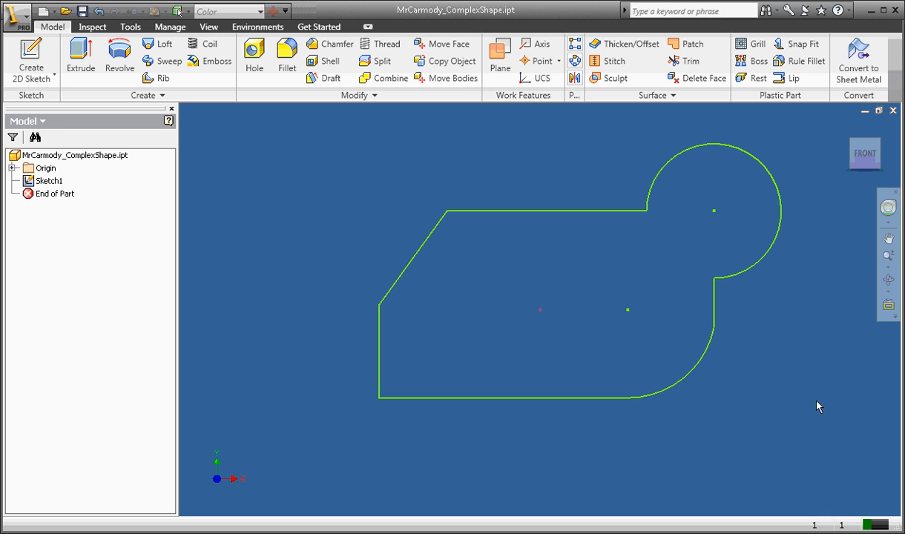
pyautogui.moveTo(429, 173)
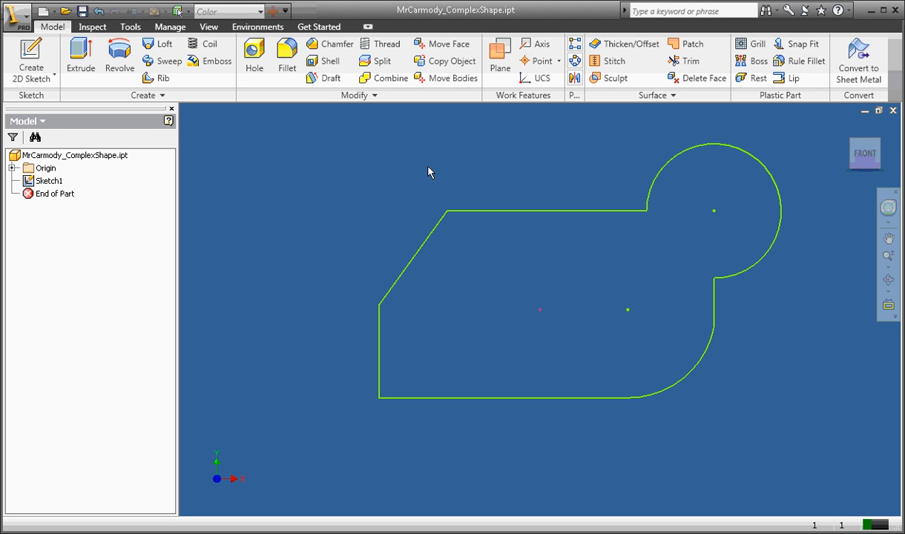
pyautogui.moveTo(587, 152)
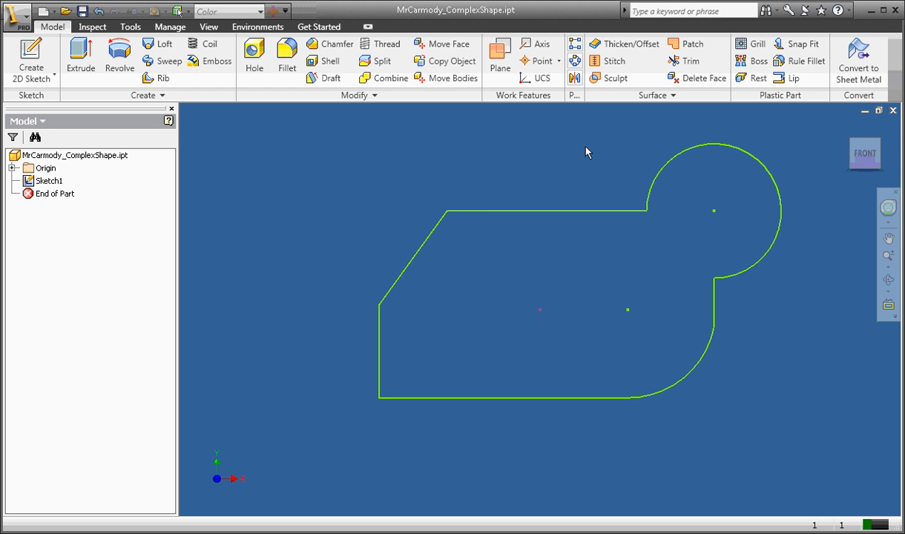
pyautogui.moveTo(837, 294)
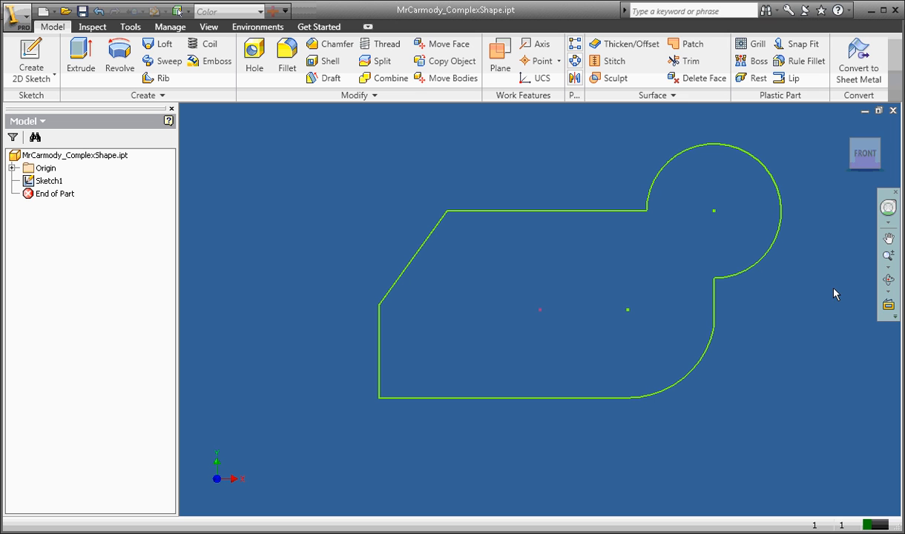